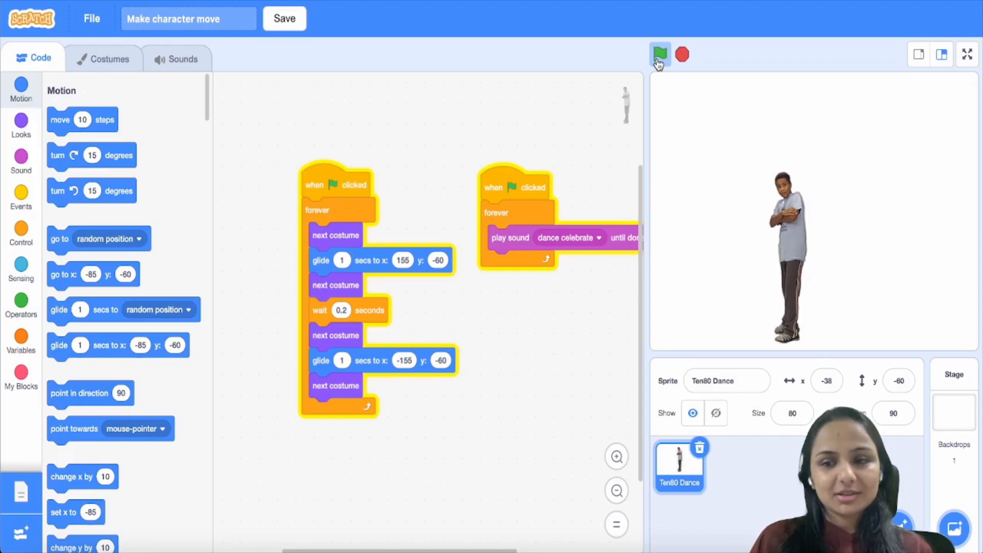
Run the original dance script from the green flag several times, then stop it.
click(659, 55)
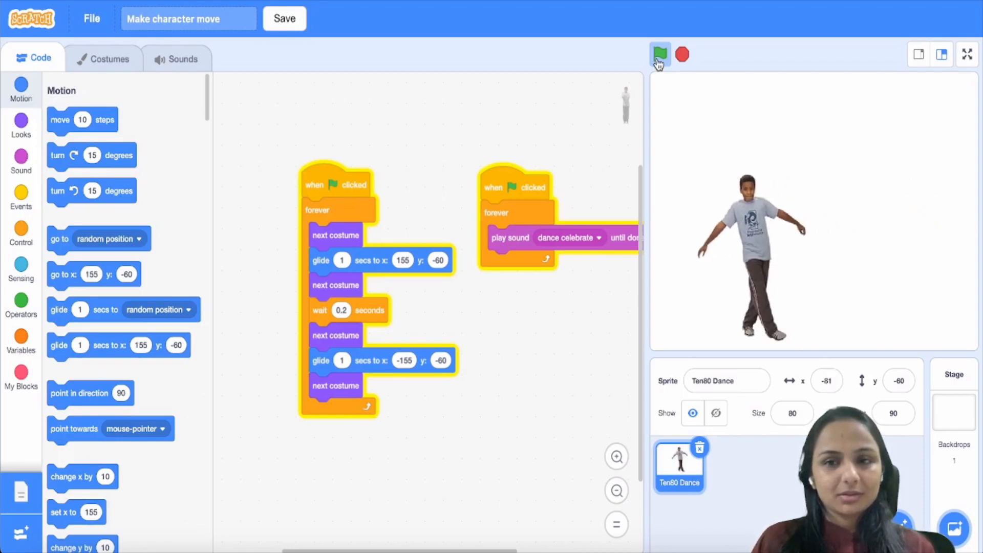
click(659, 55)
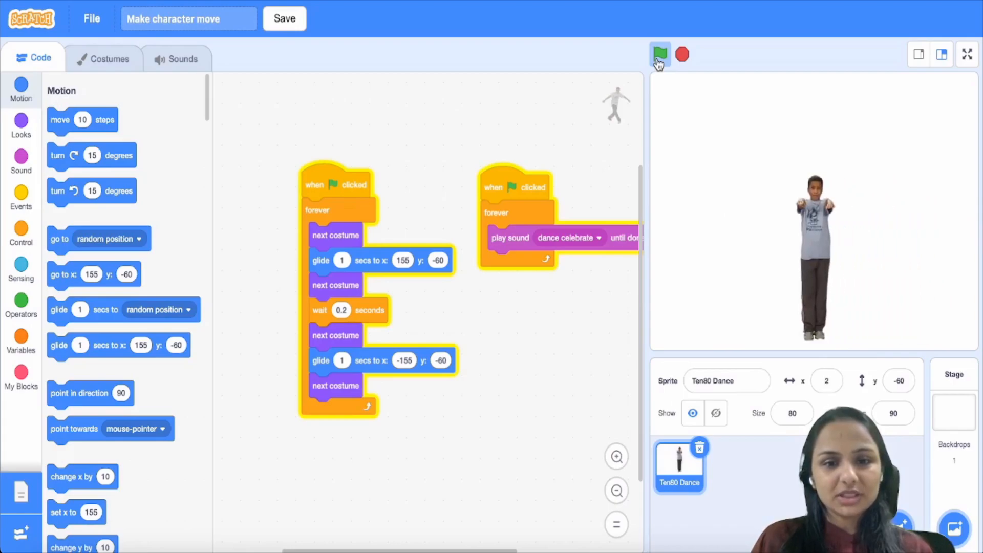
click(659, 55)
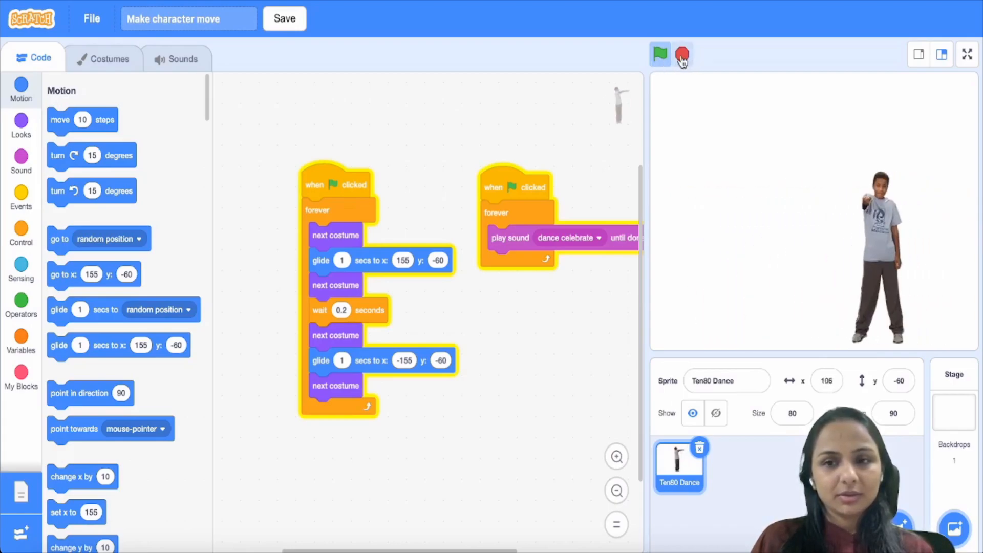
click(659, 55)
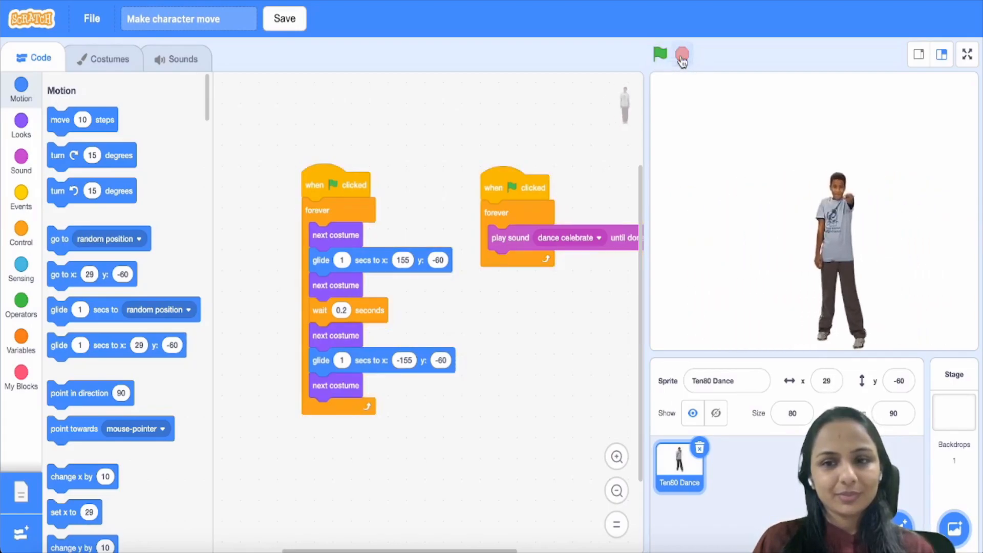
click(21, 125)
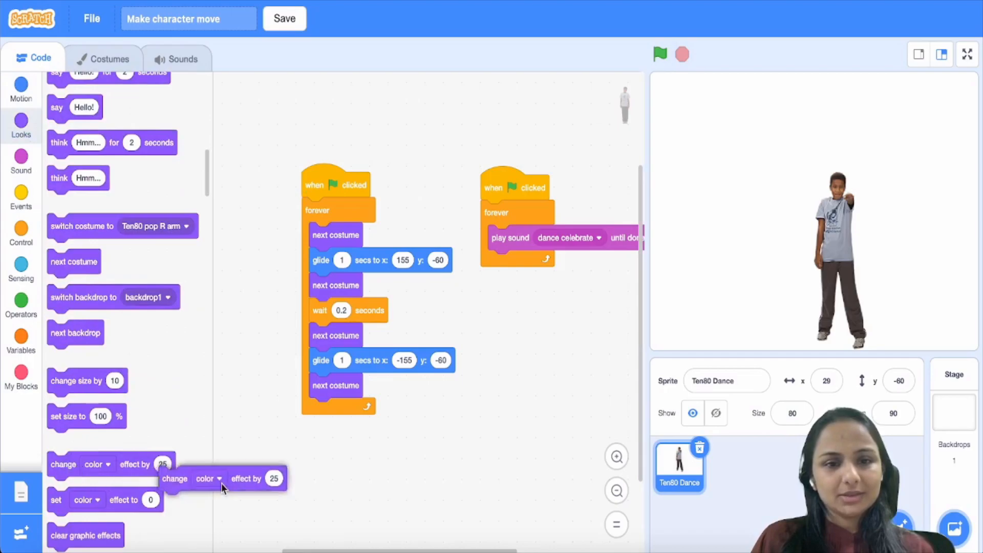
Put a 'change whirl effect by 25' block at the start of the forever loop.
drag(223, 478, 451, 460)
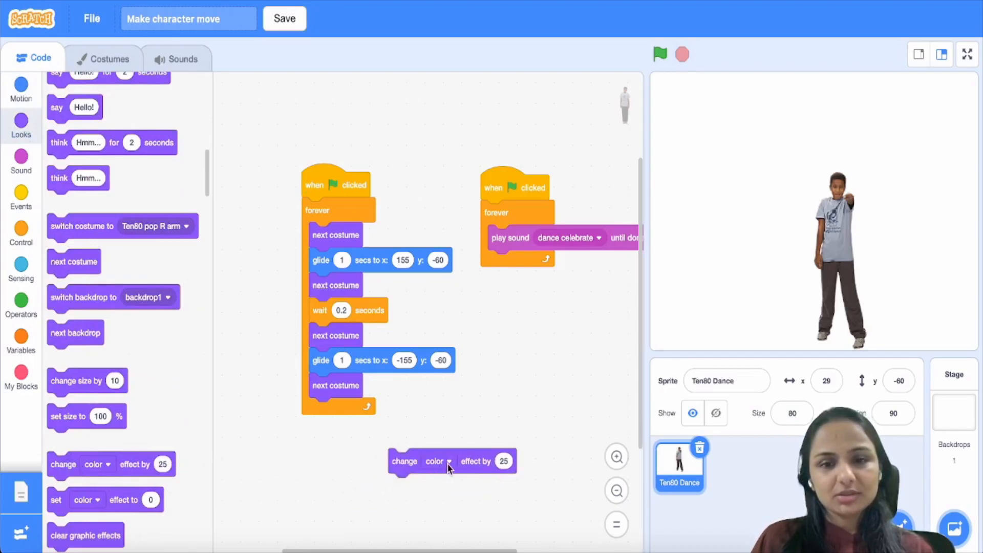
click(435, 460)
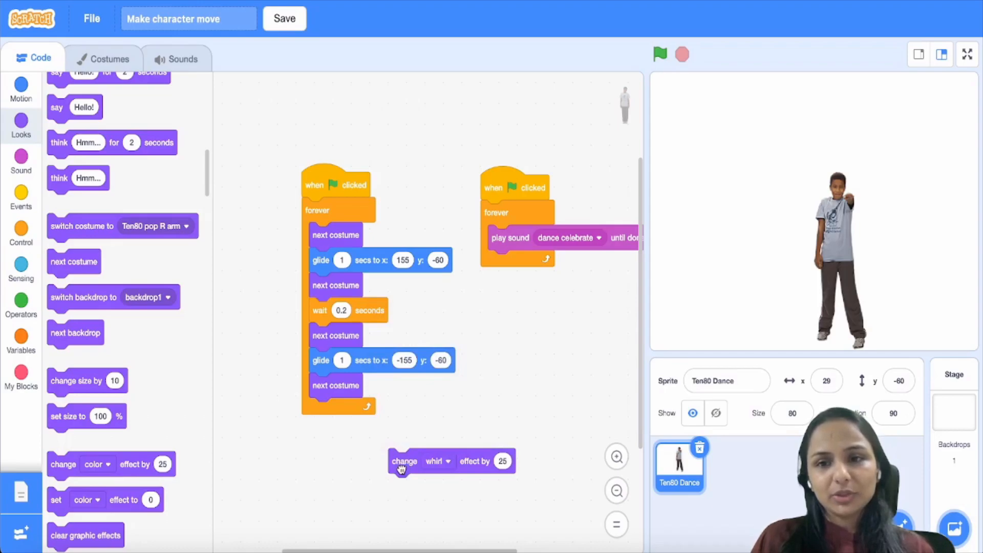
drag(401, 460, 354, 258)
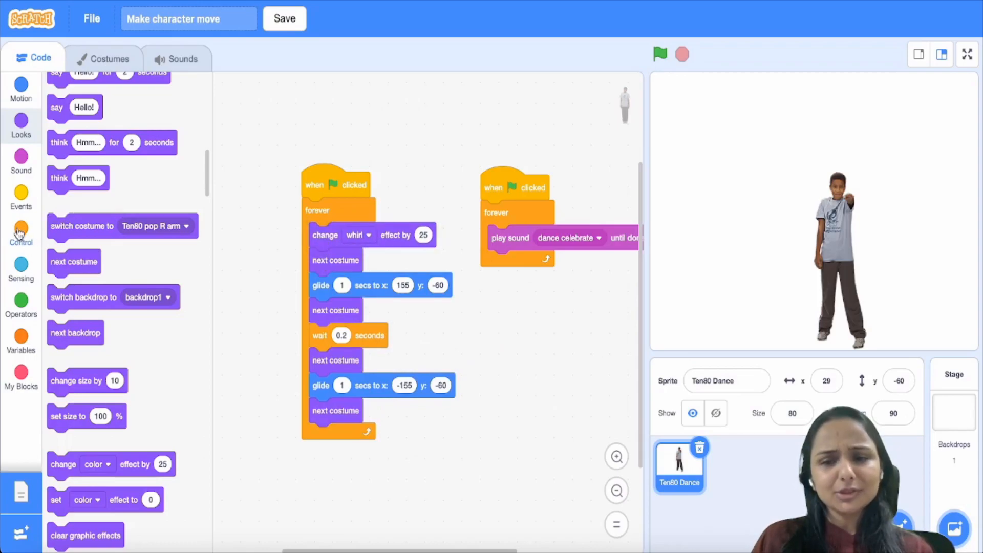
Add a 'wait 1 seconds' block right after the whirl block.
click(20, 233)
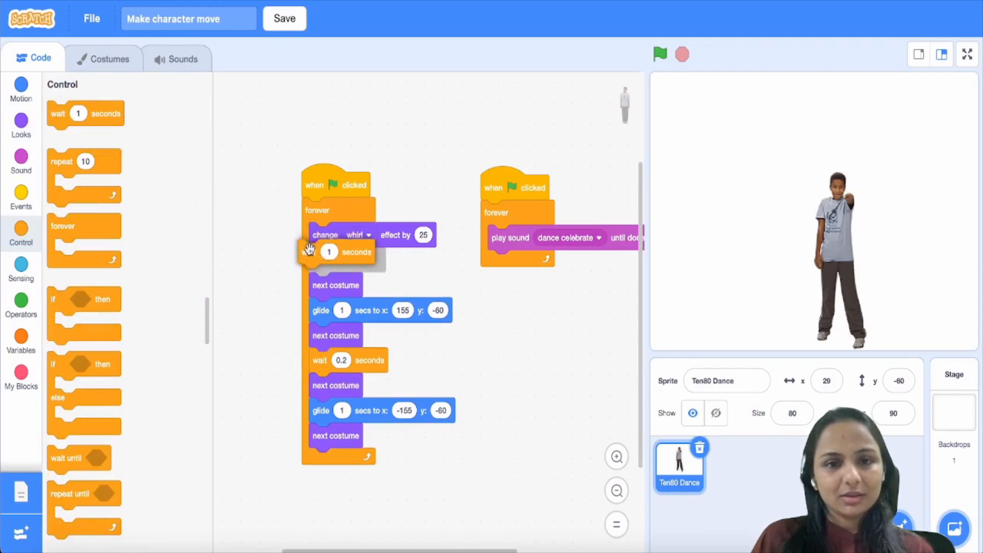
drag(326, 251, 326, 260)
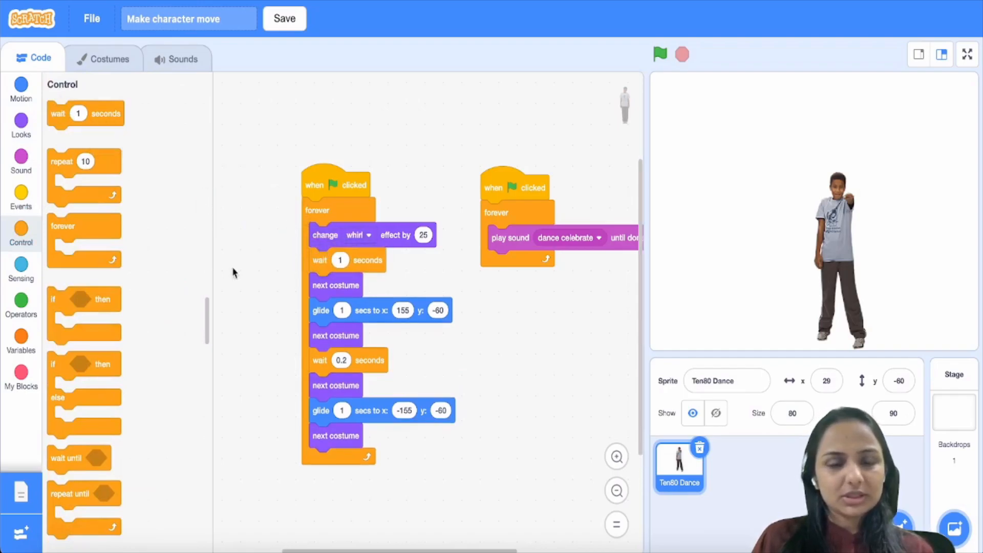
click(20, 124)
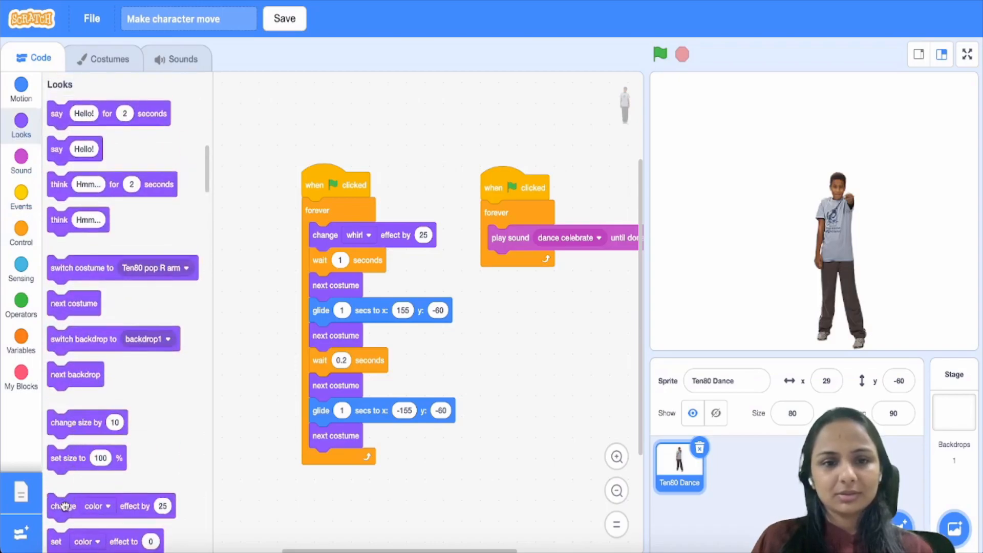
Set the new effect block to whirl with a value of -25.
click(480, 482)
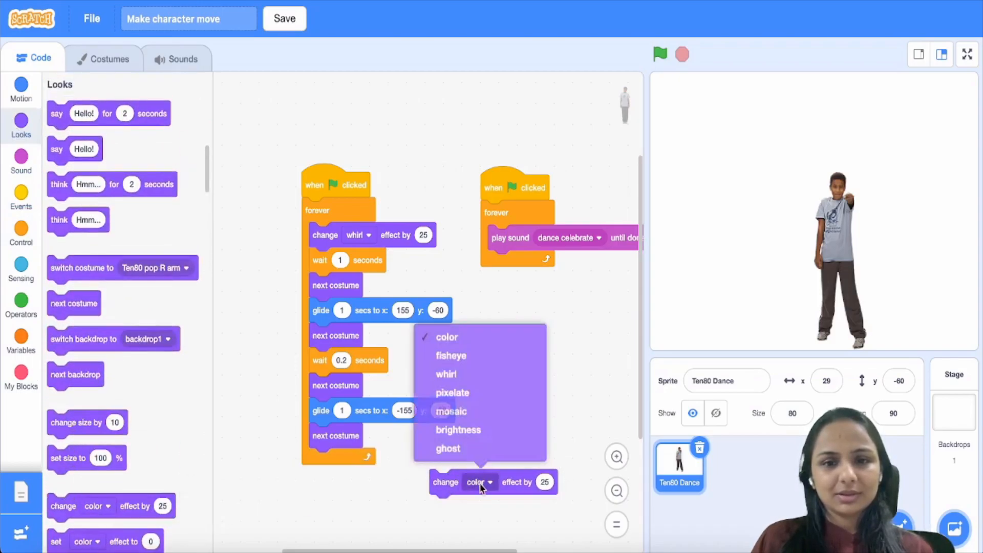
click(446, 374)
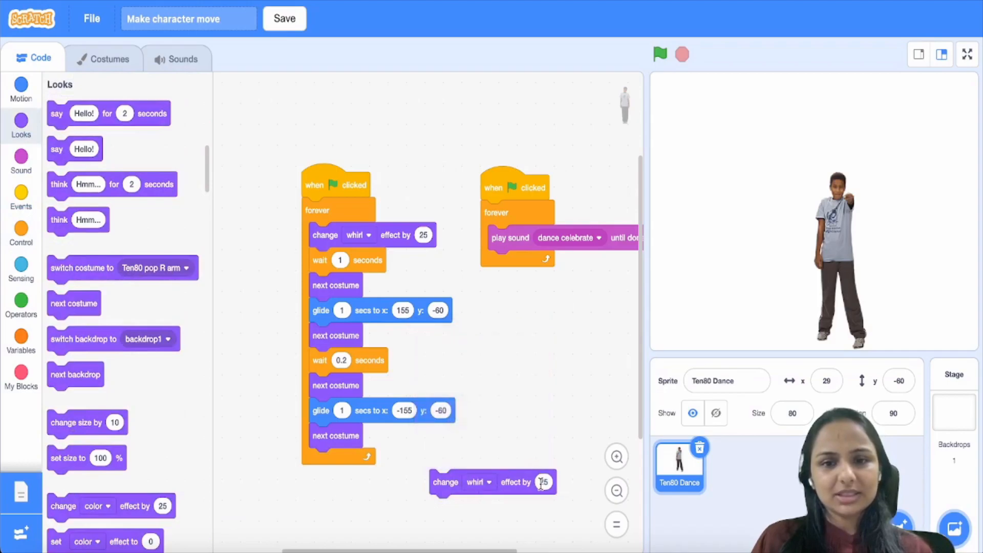
text(-25)
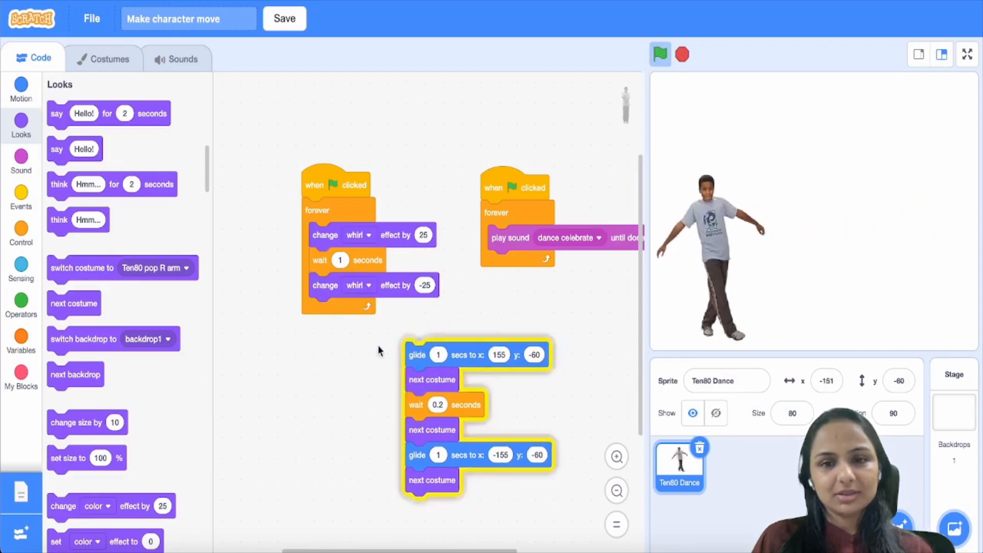
Reattach the glide and costume blocks under whirl -25, run the whirling dance, then stop it.
click(659, 54)
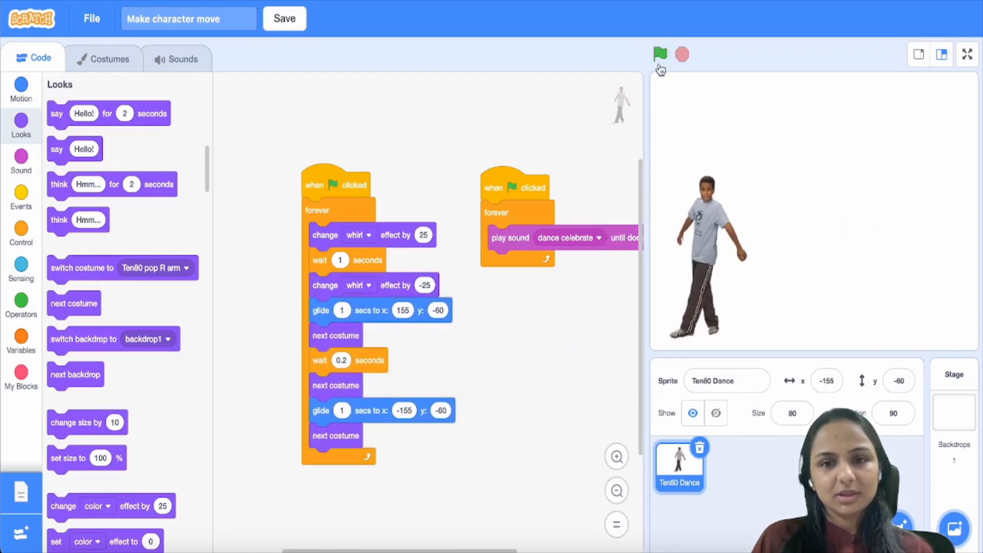
mouse_move(660, 55)
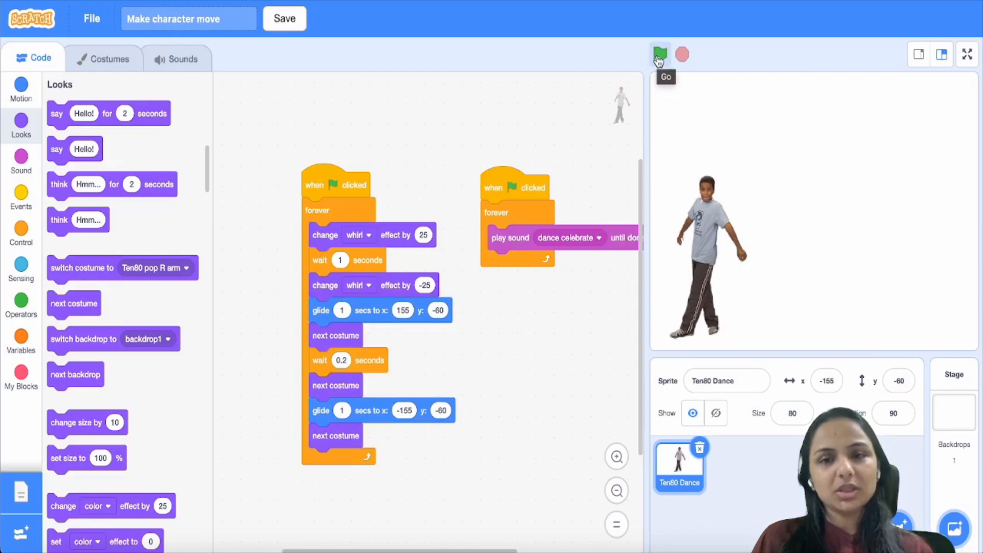
click(659, 55)
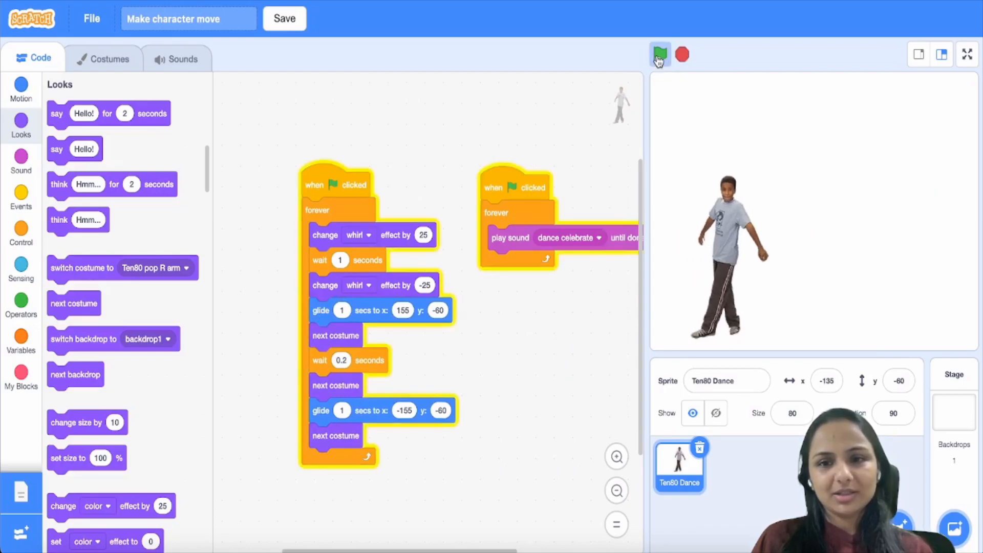
click(659, 55)
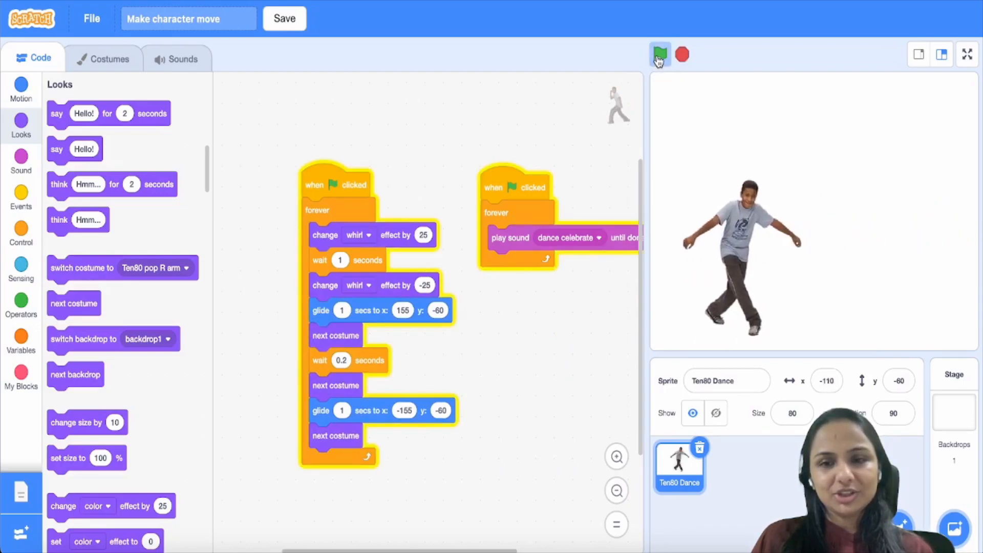
click(659, 55)
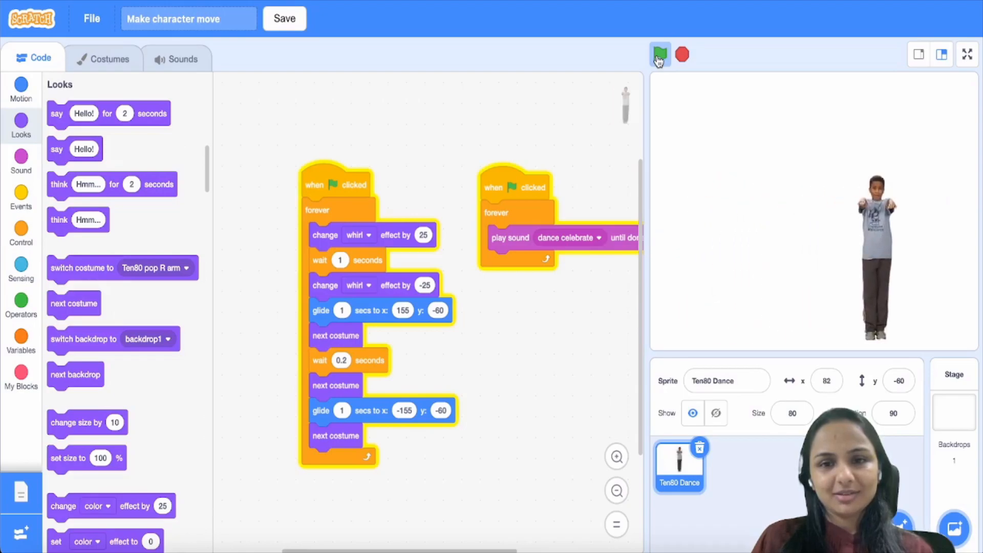
click(659, 55)
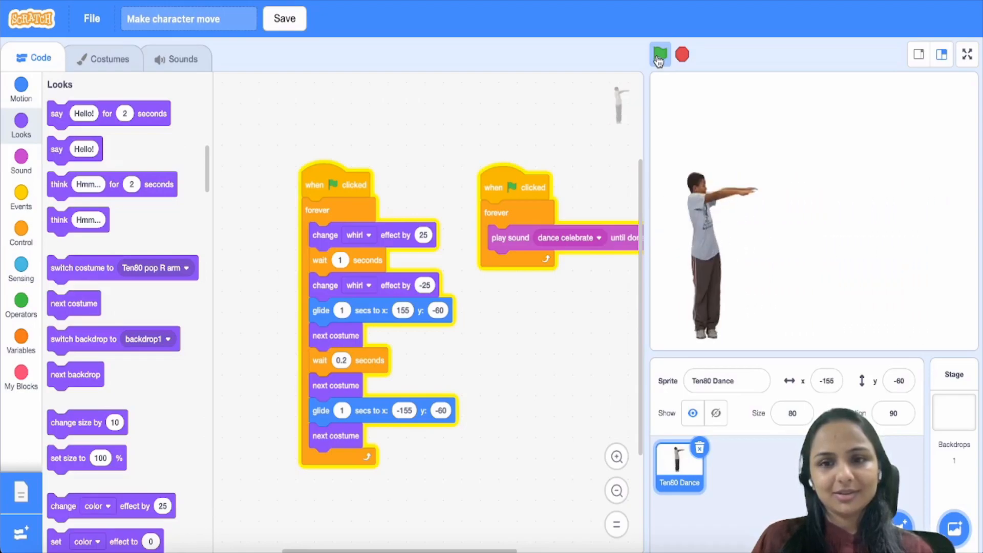
click(659, 54)
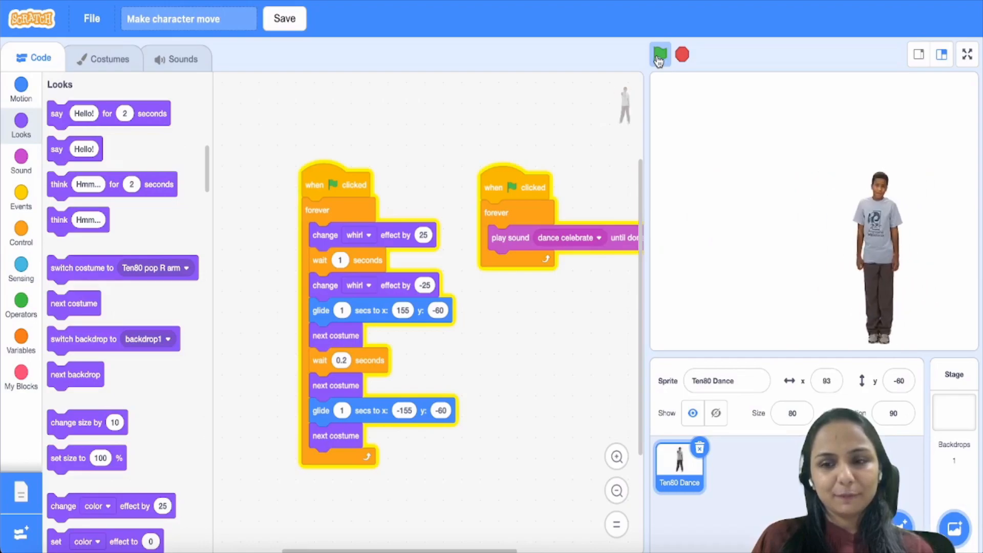
click(660, 55)
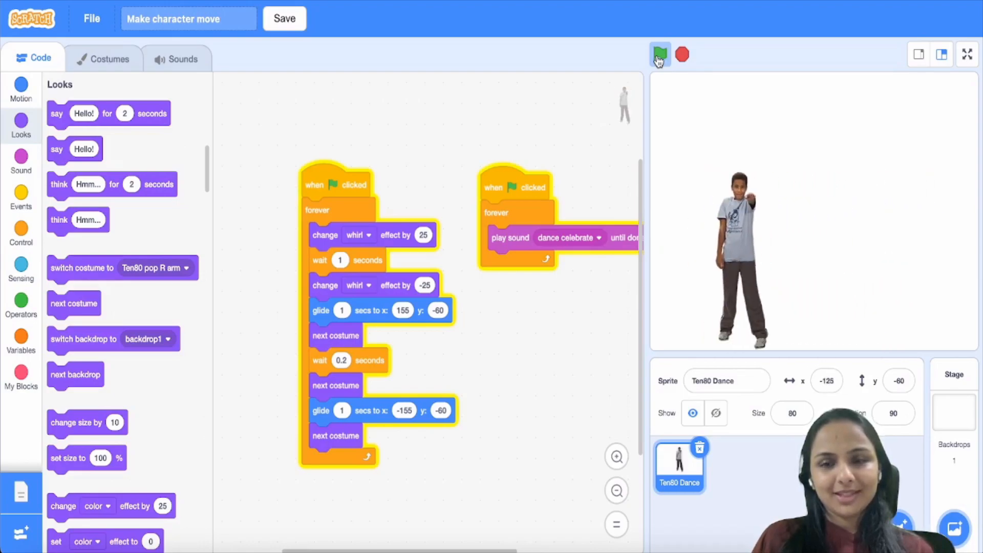
click(660, 54)
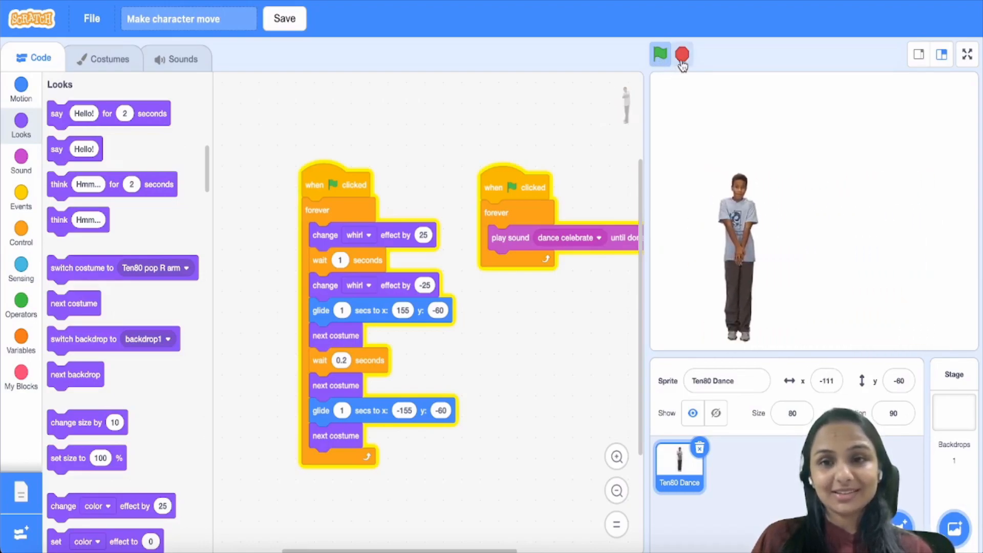
click(659, 54)
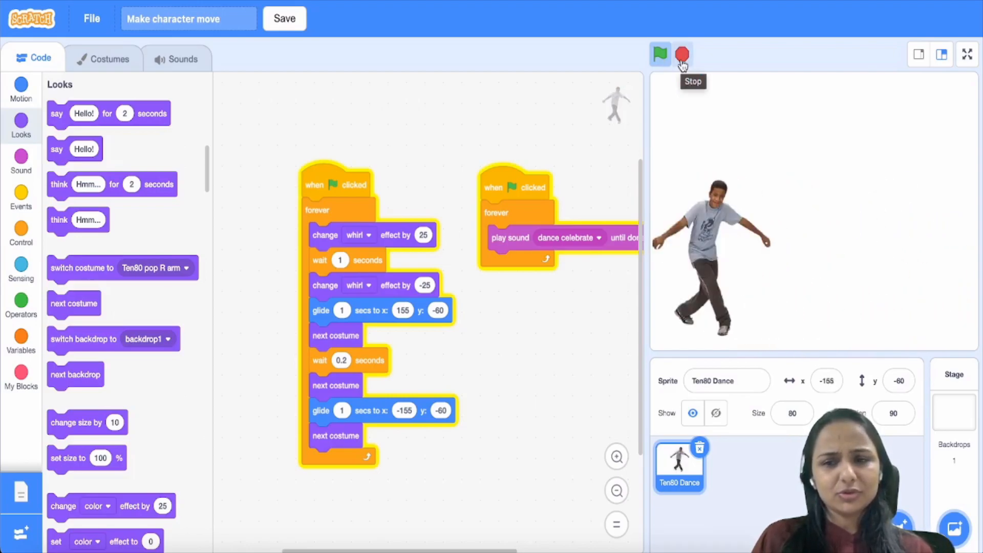
click(681, 55)
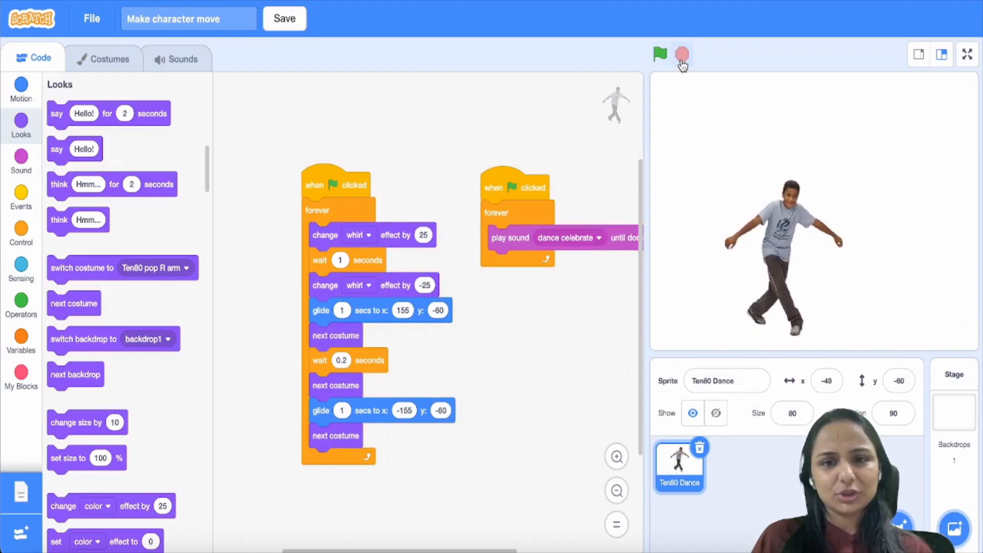